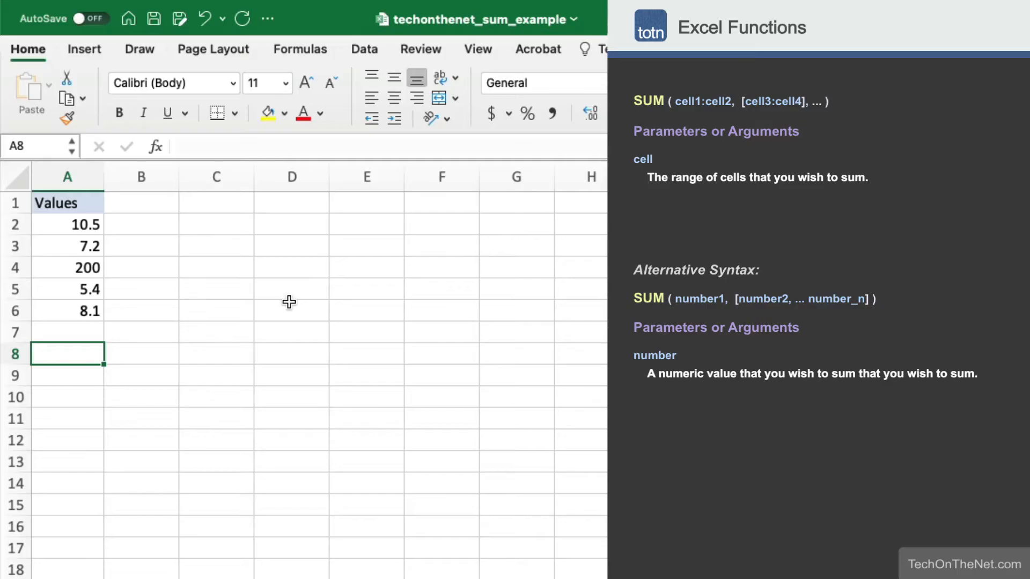
# Enter =A2+A3+A4+A5+A6 in cell A8, totaling 231.2.
pyautogui.moveTo(67, 225); pyautogui.dragTo(67, 311)
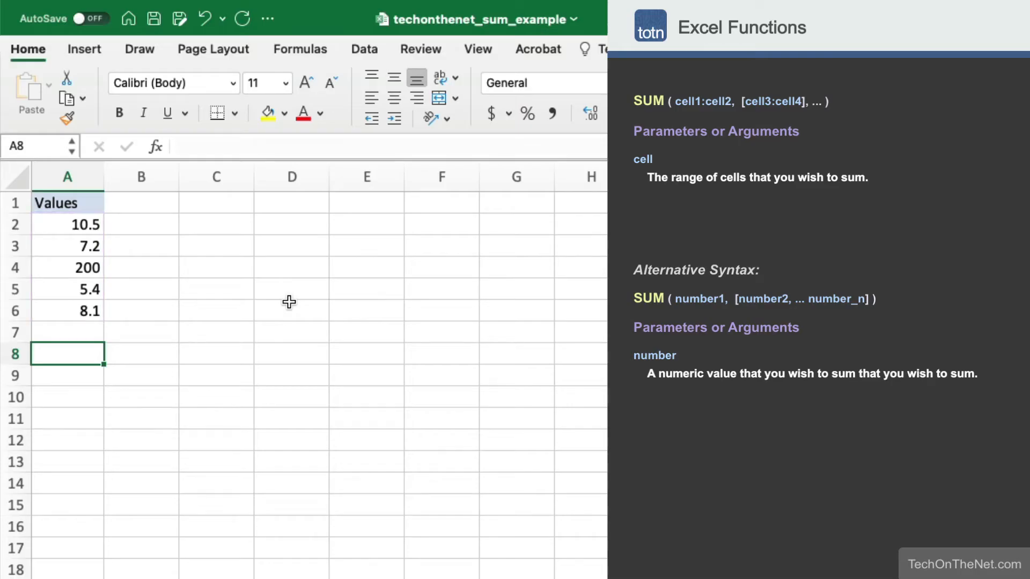
pyautogui.write('=')
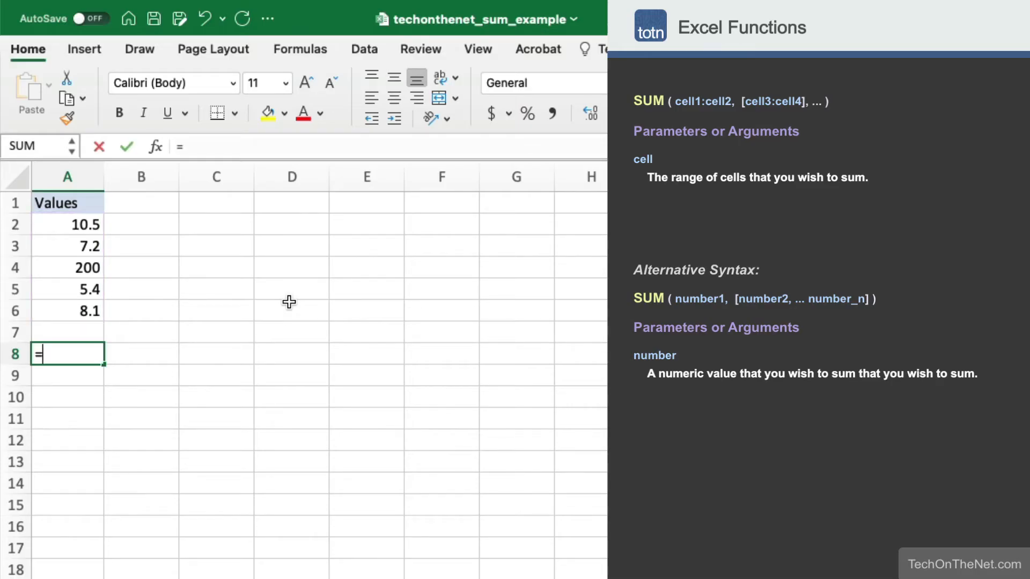
pyautogui.write('A2+A3+A4+')
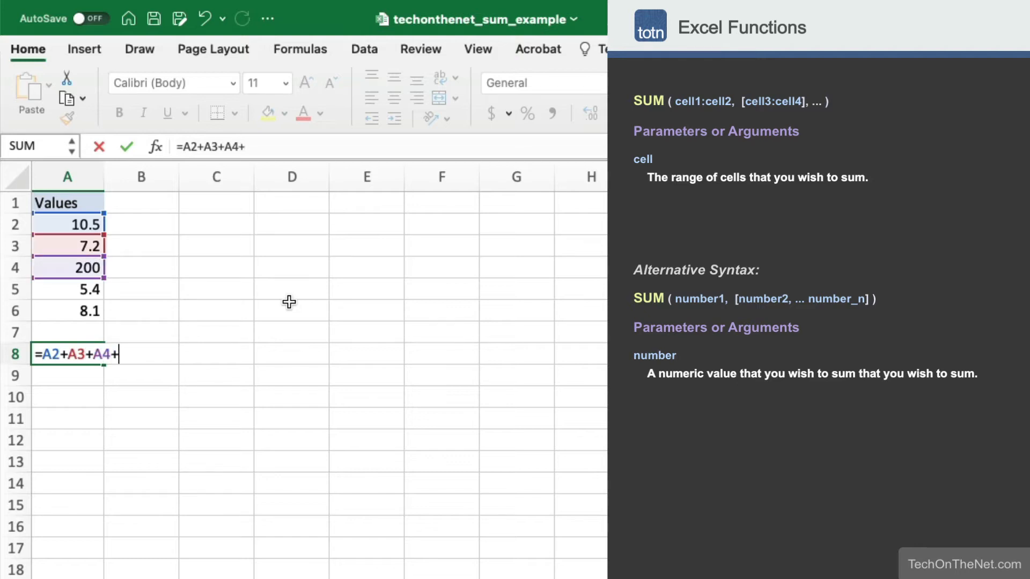
pyautogui.write('A5+A6')
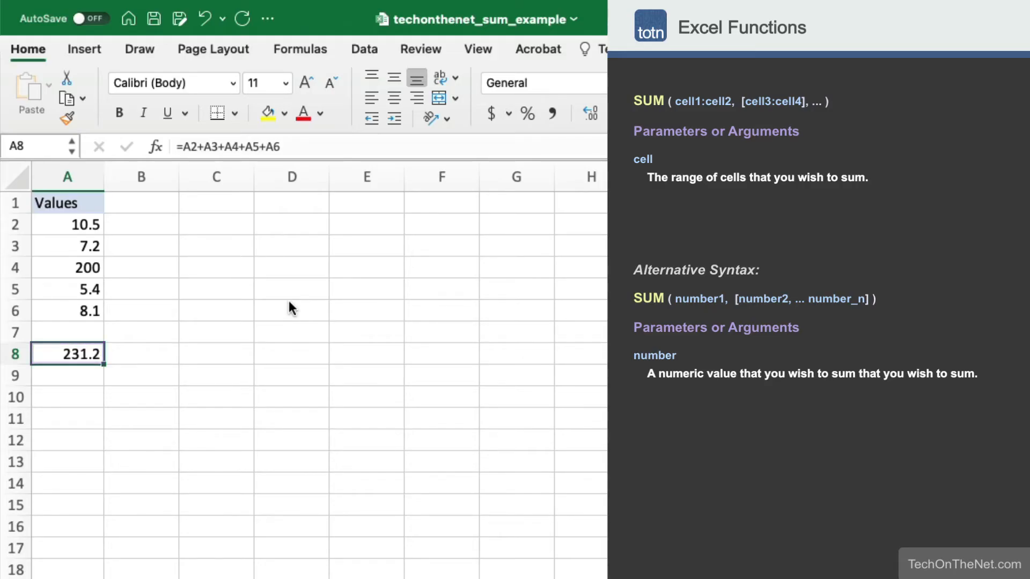
# Replace it with =SUM(A2:A6) in A8, picking the range A2:A6 by mouse.
pyautogui.write('=SUM(')
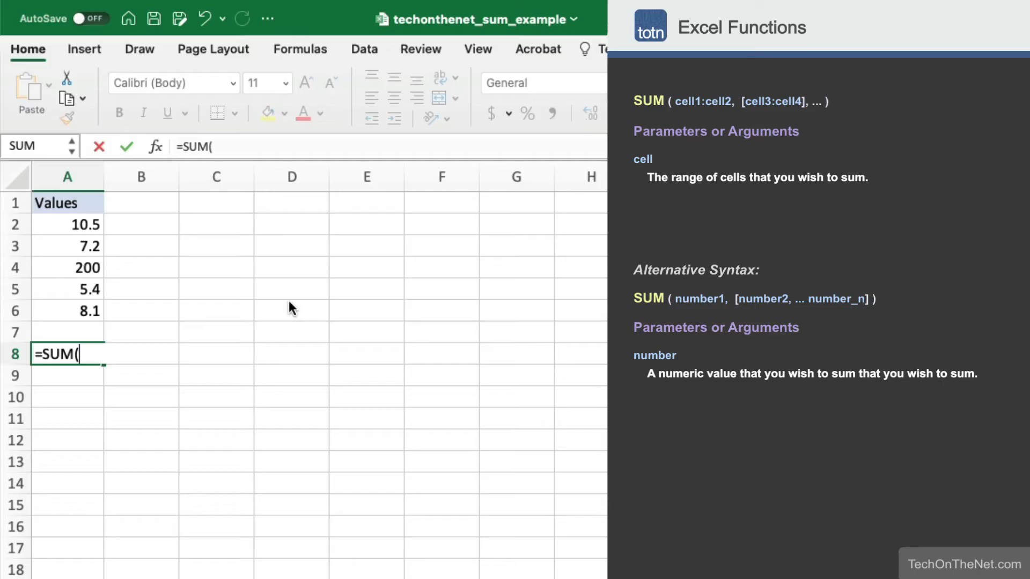
pyautogui.moveTo(67, 225); pyautogui.dragTo(68, 311)
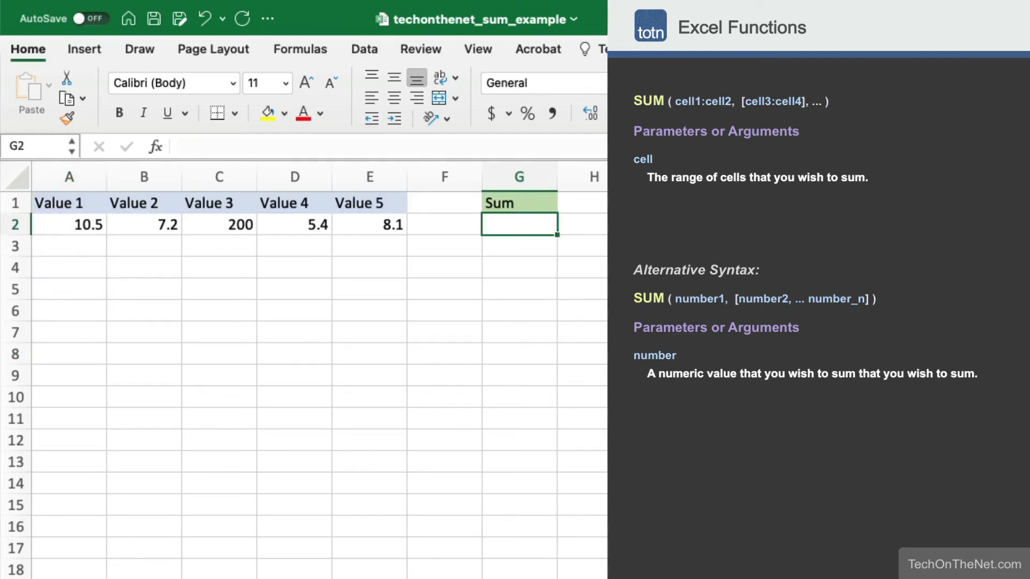
pyautogui.moveTo(379, 411)
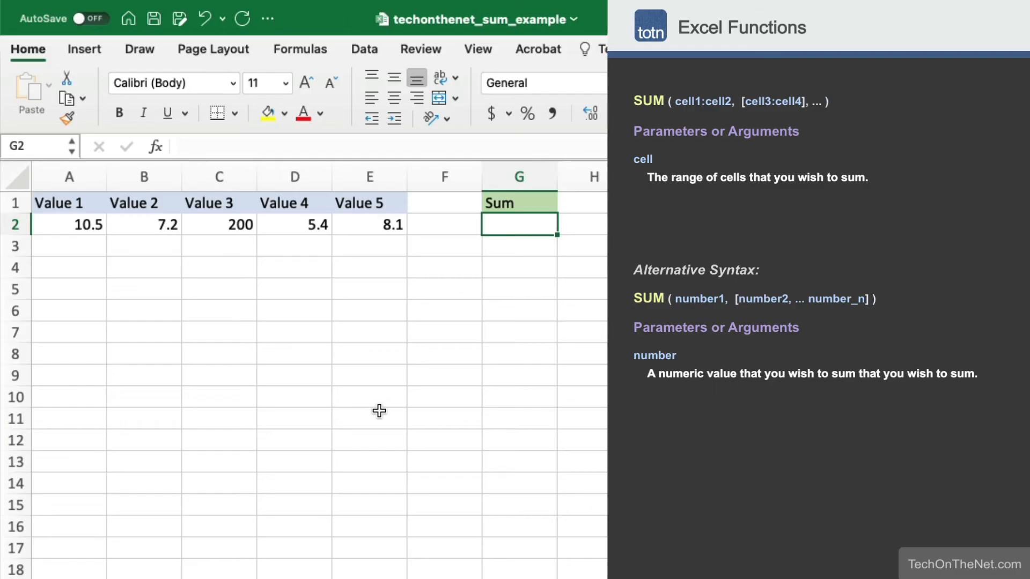
# Begin =SUM(A in cell G2 toward totaling A2:E2.
pyautogui.write('=')
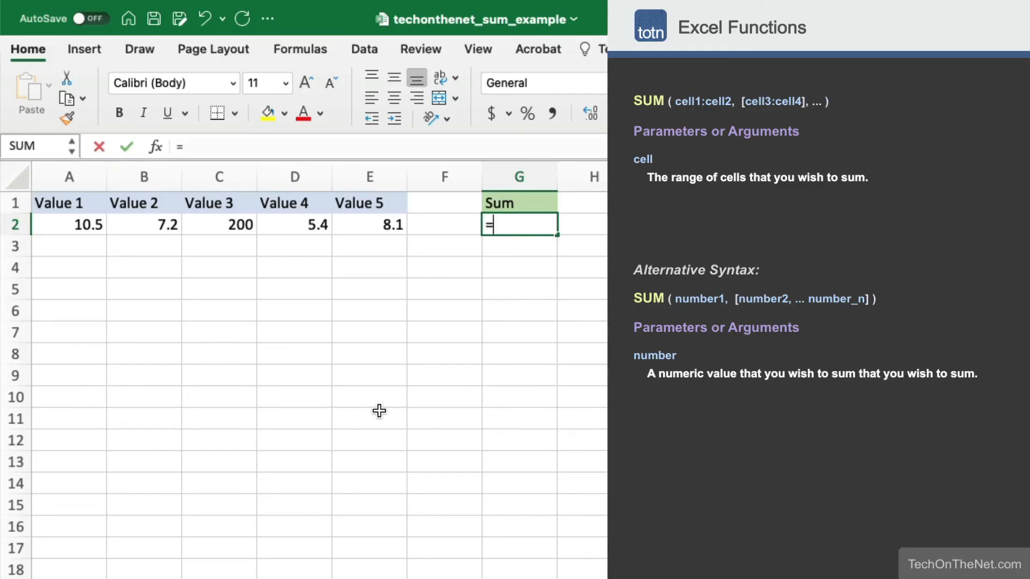
pyautogui.write('SUM(')
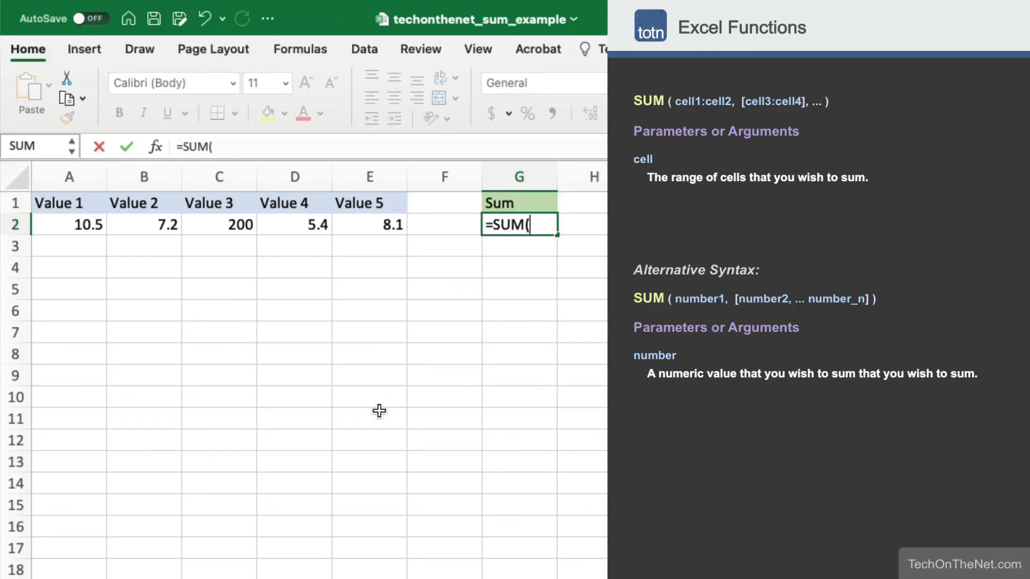
pyautogui.write('A')
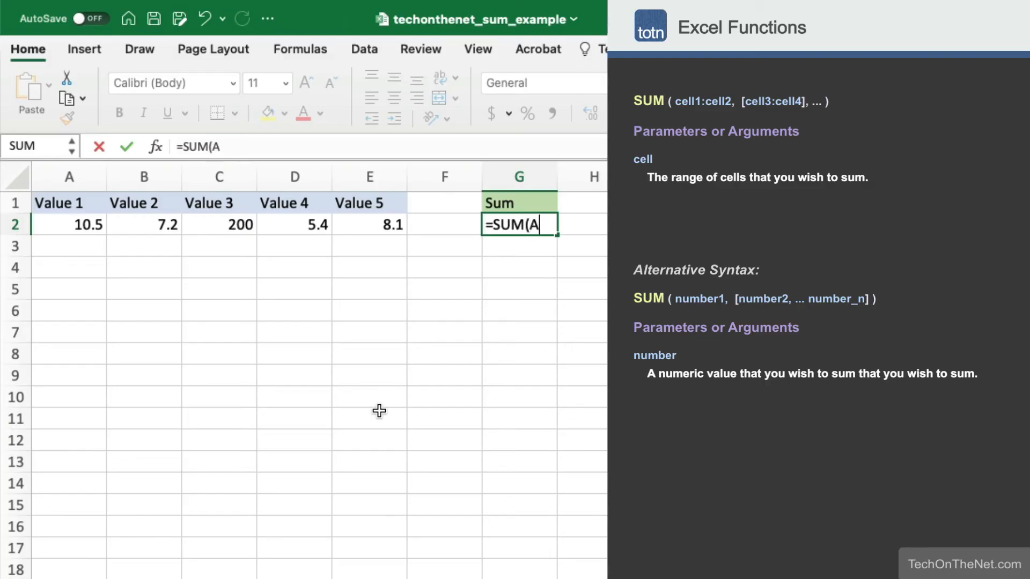